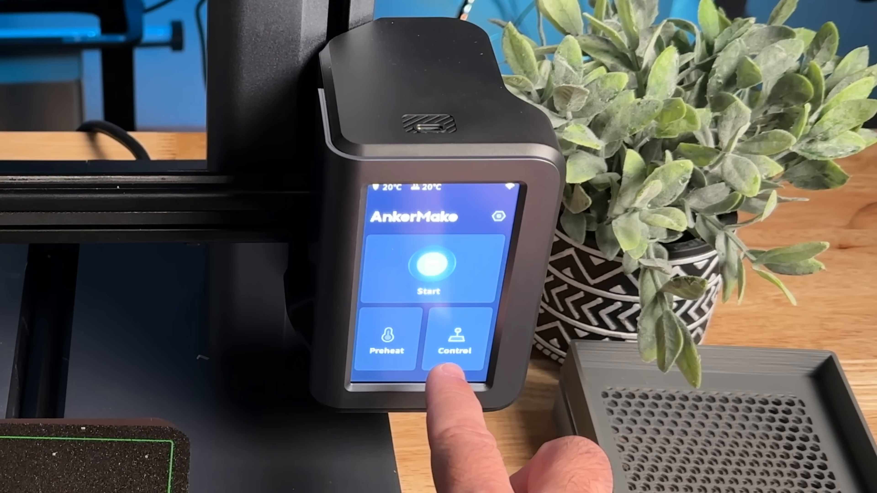
Reach the Extrude page showing nozzle temperature 200°C and extrusion length 40 mm
left_click(455, 342)
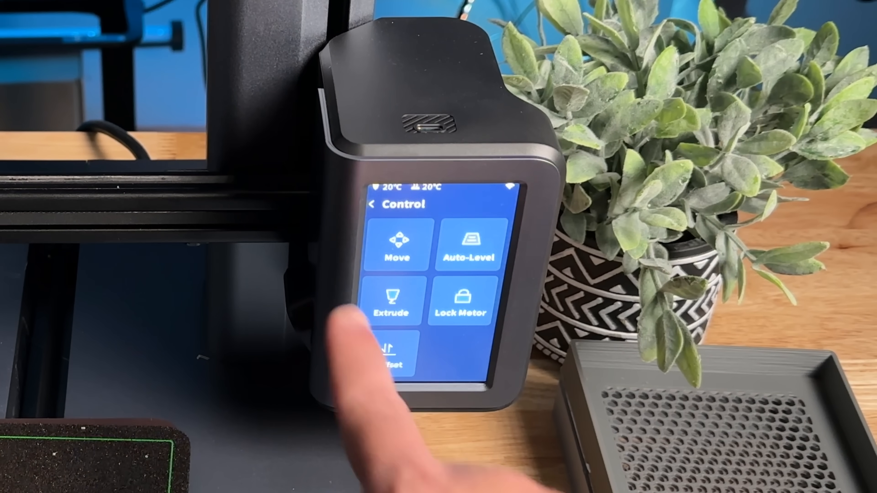
left_click(391, 302)
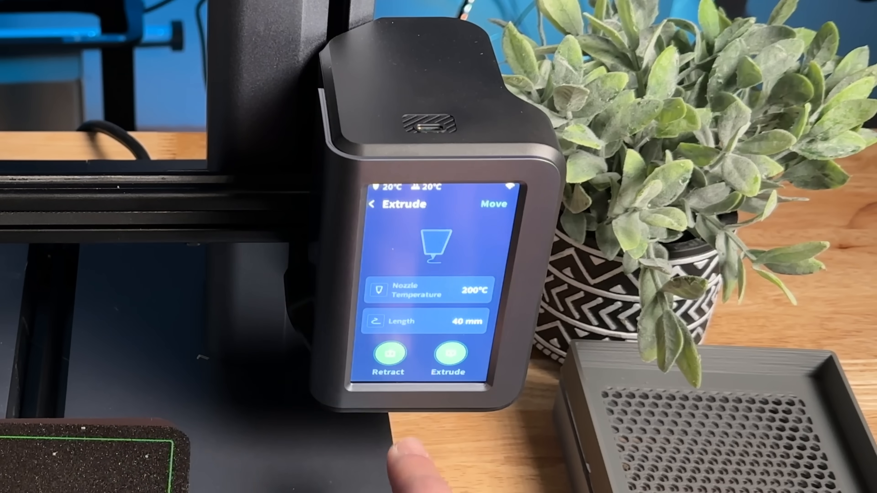
Return home and bring up the Type of Storage choice between Local and USB
left_click(371, 204)
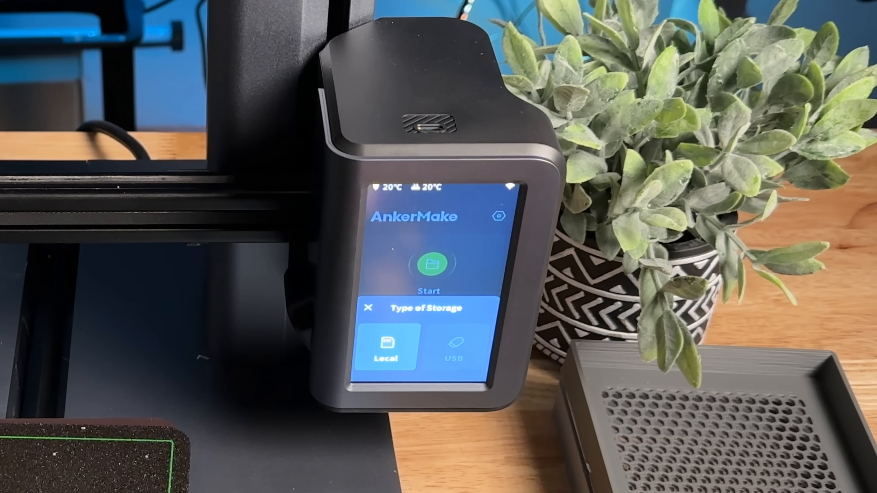
left_click(385, 350)
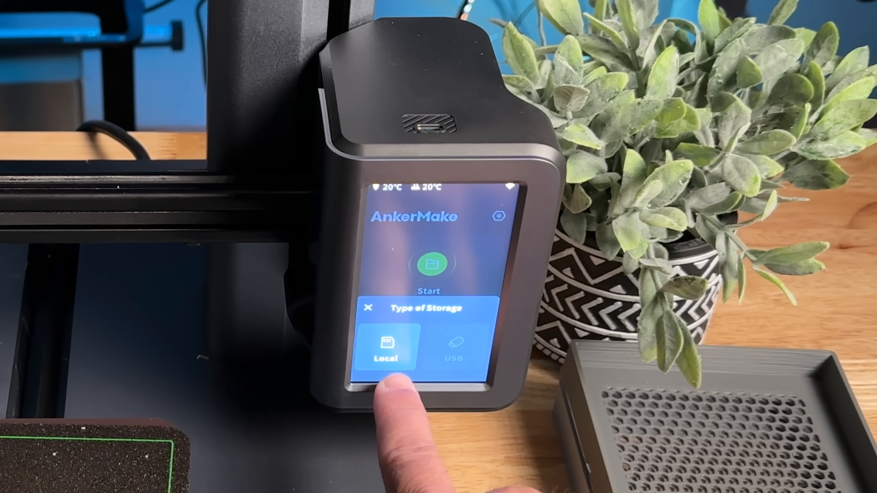
left_click(385, 346)
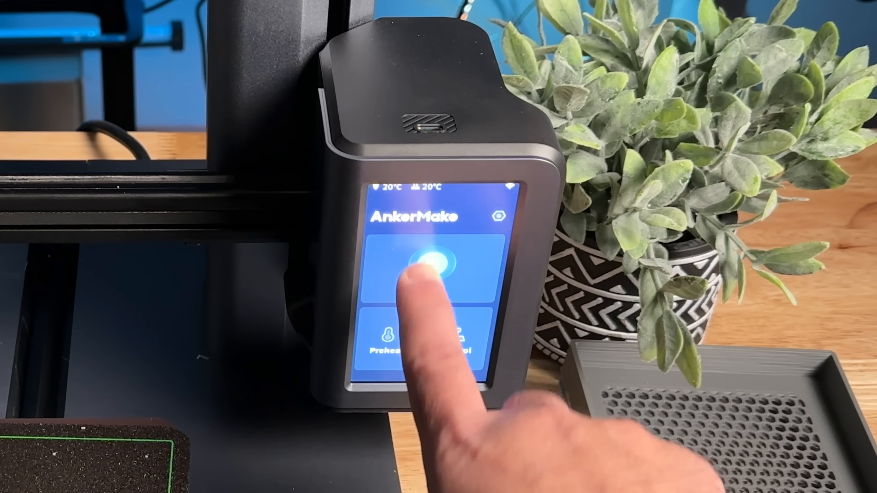
left_click(428, 269)
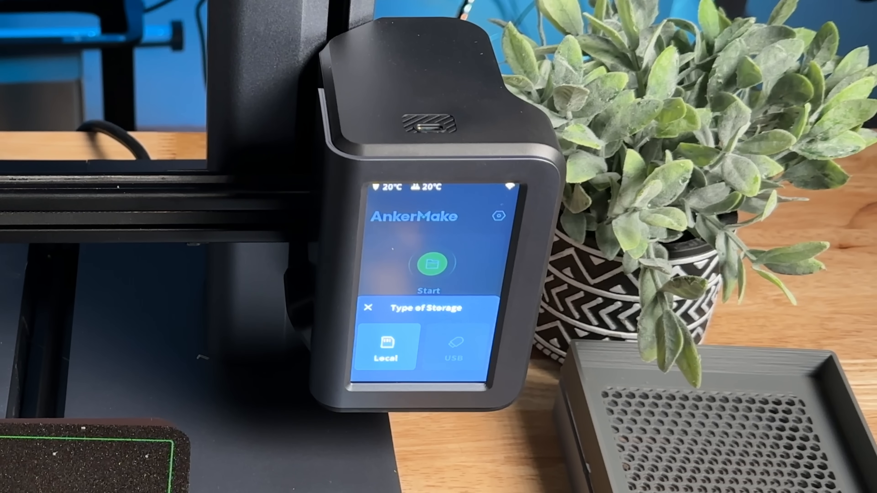
left_click(386, 349)
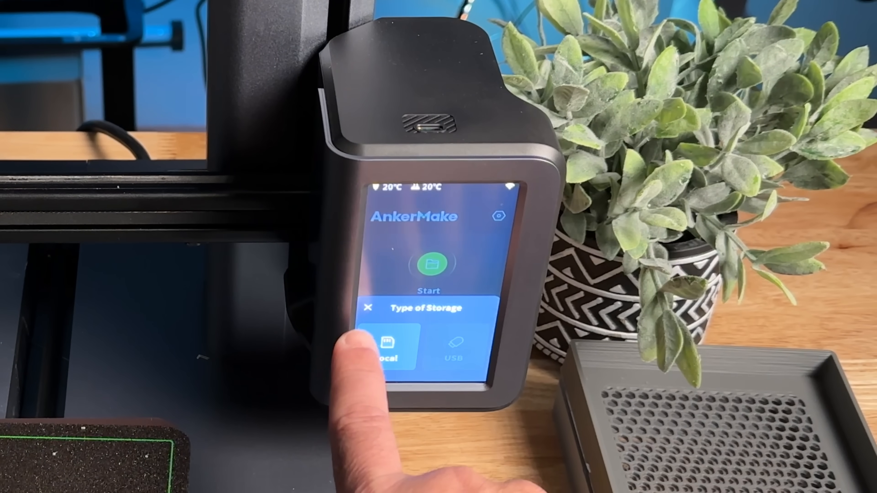